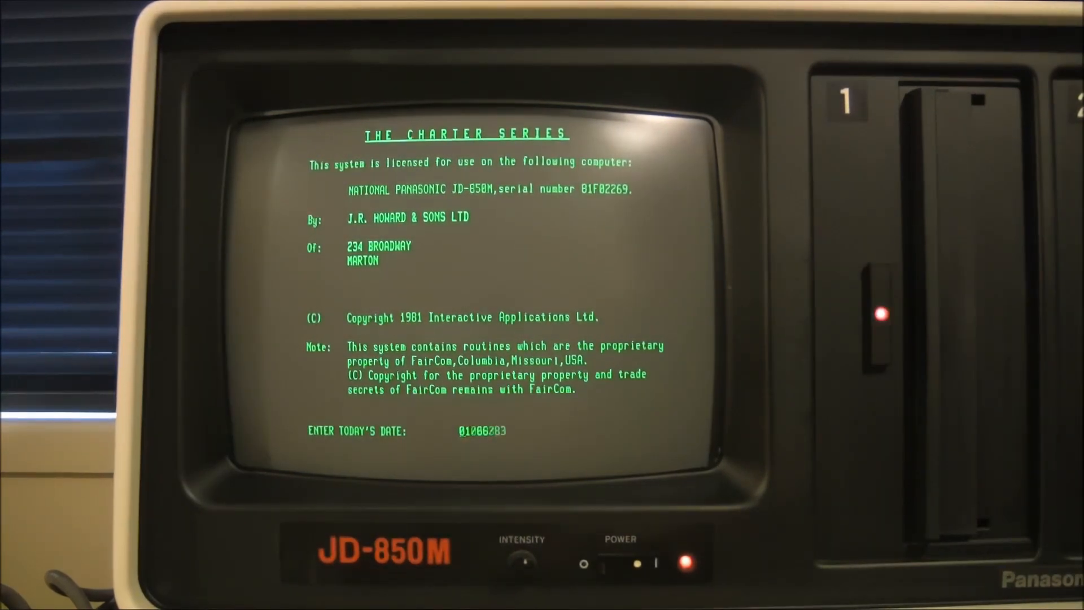
Confirm today's date 01/06/83 so the system begins loading.
{"action": "key", "text": "Return"}
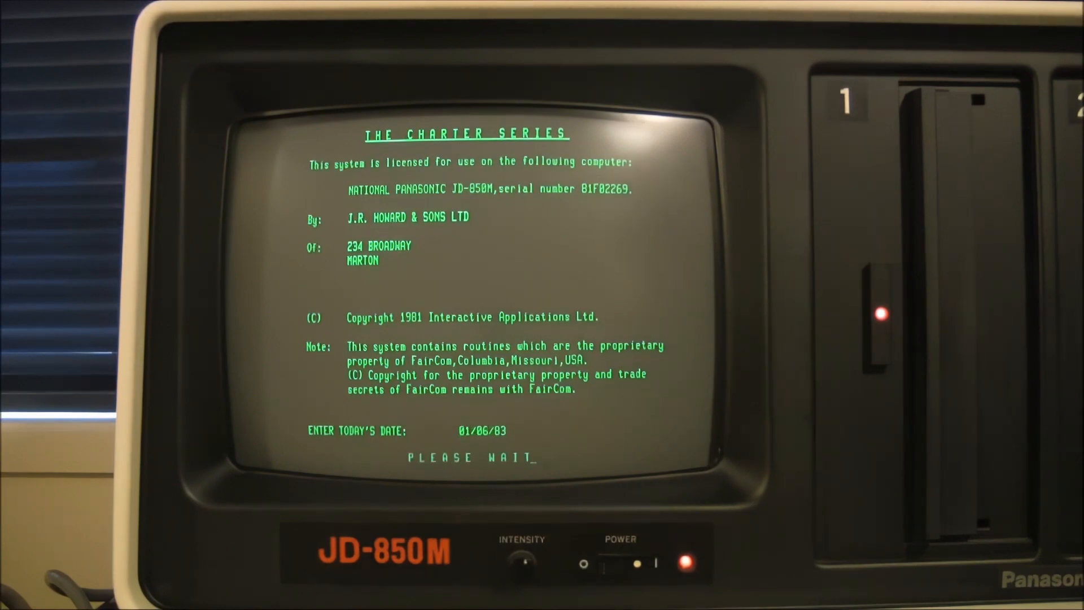